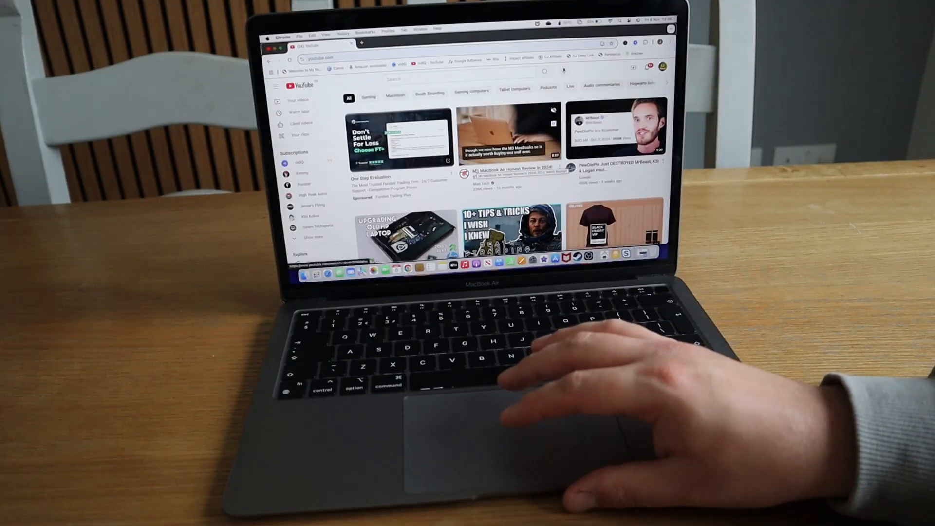
{"action": "scroll", "scroll_direction": "down", "scroll_amount": 3}
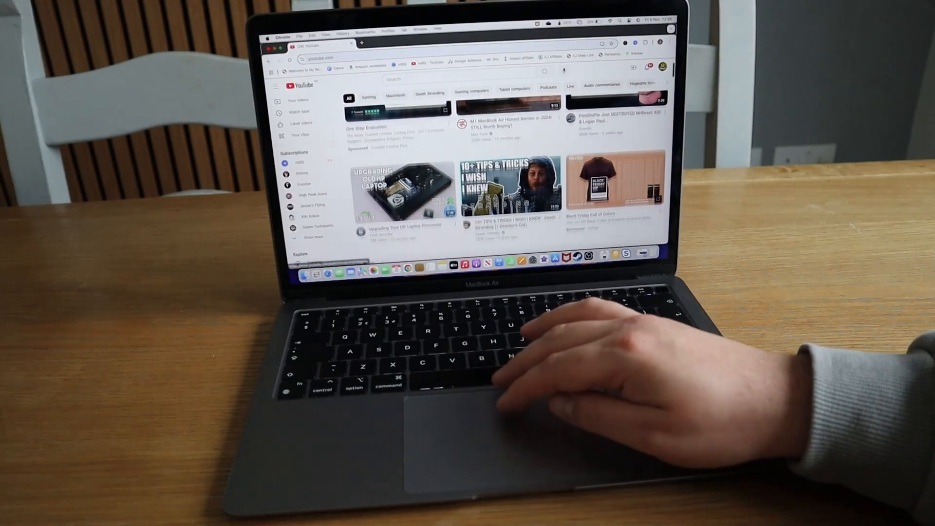
{"action": "scroll", "scroll_direction": "down", "scroll_amount": 3}
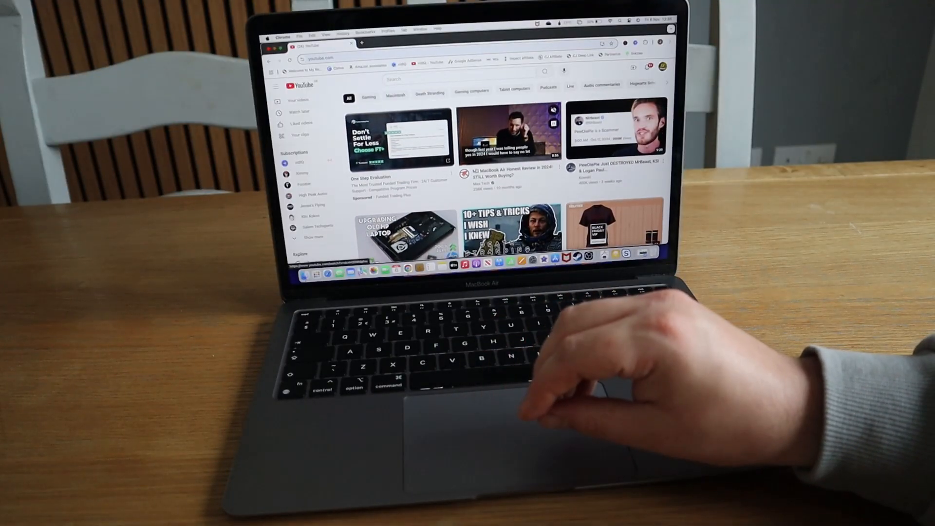
{"action": "scroll", "scroll_direction": "down", "scroll_amount": 3}
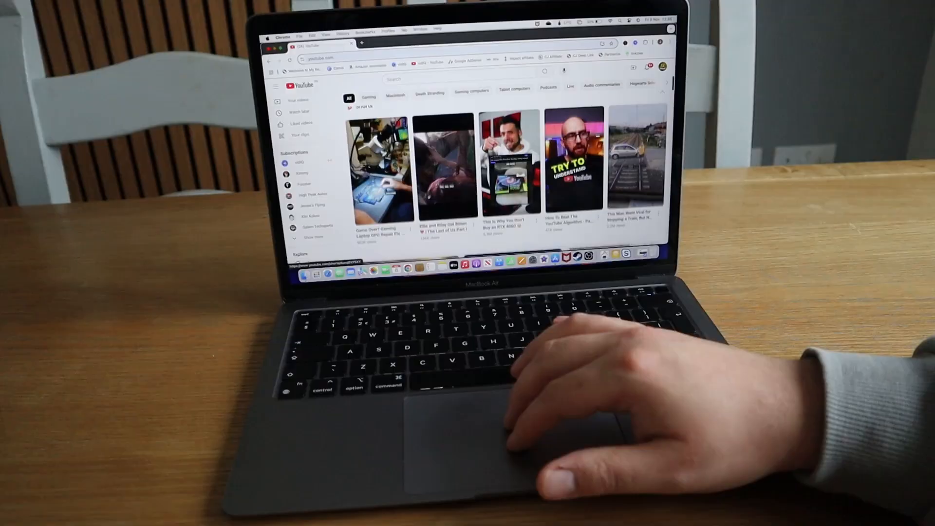
{"action": "scroll", "scroll_direction": "down", "scroll_amount": 3}
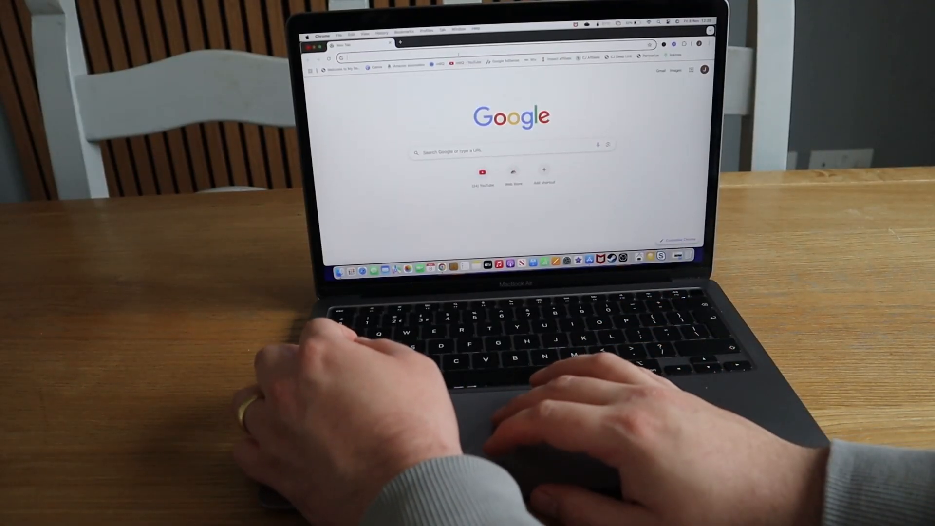
{"action": "type", "text": "youtube.com"}
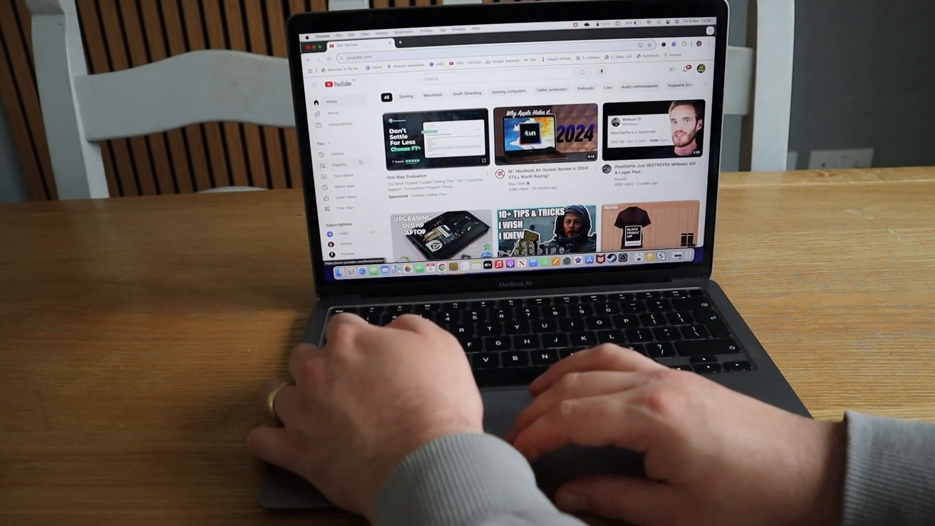
{"action": "scroll", "scroll_direction": "down", "scroll_amount": 3}
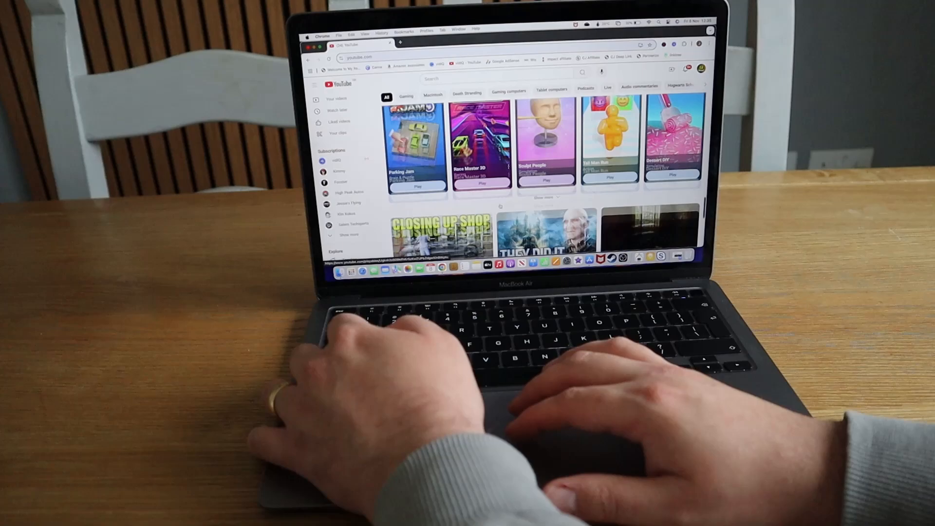
{"action": "scroll", "scroll_direction": "down", "scroll_amount": 3}
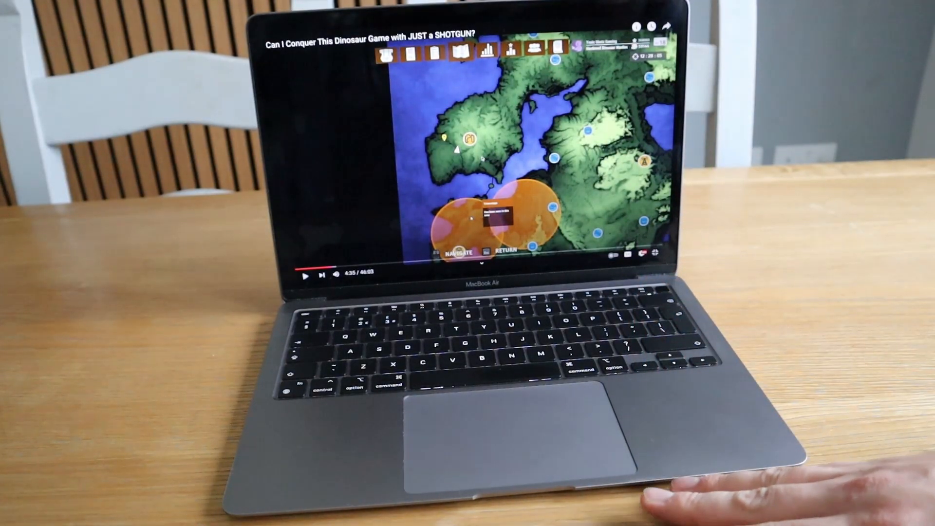
{"action": "mouse_move", "coordinate": [745, 358]}
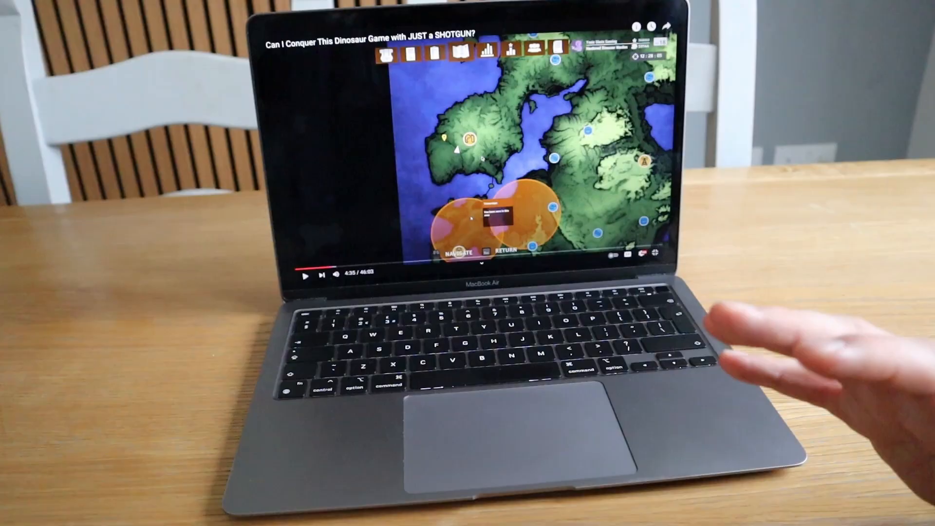